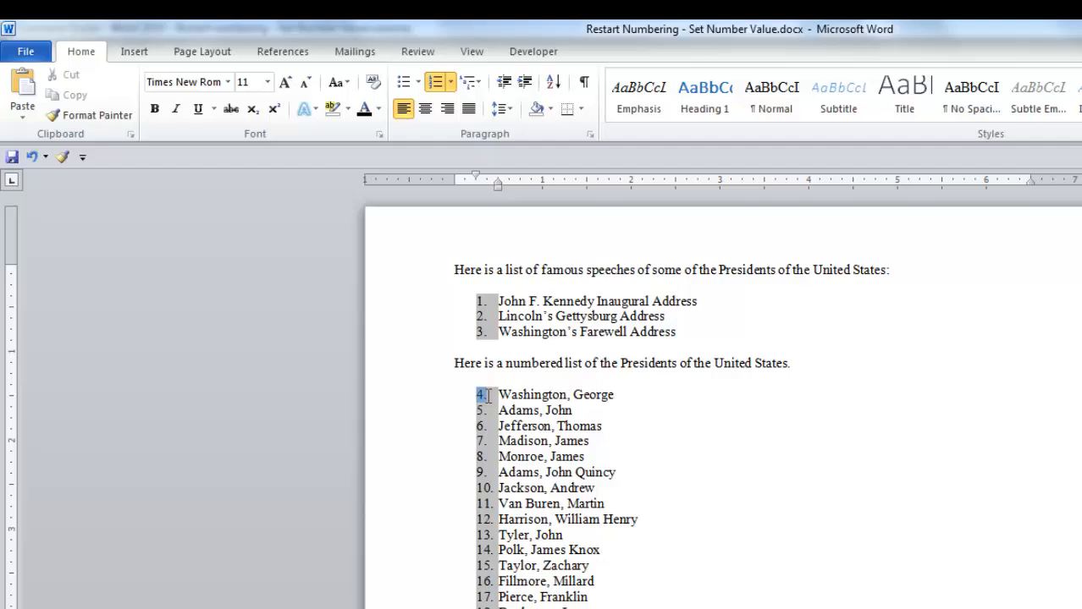
# Step: Restart the presidents list at 1 beside Washington, George
pyautogui.rightClick(479, 394)
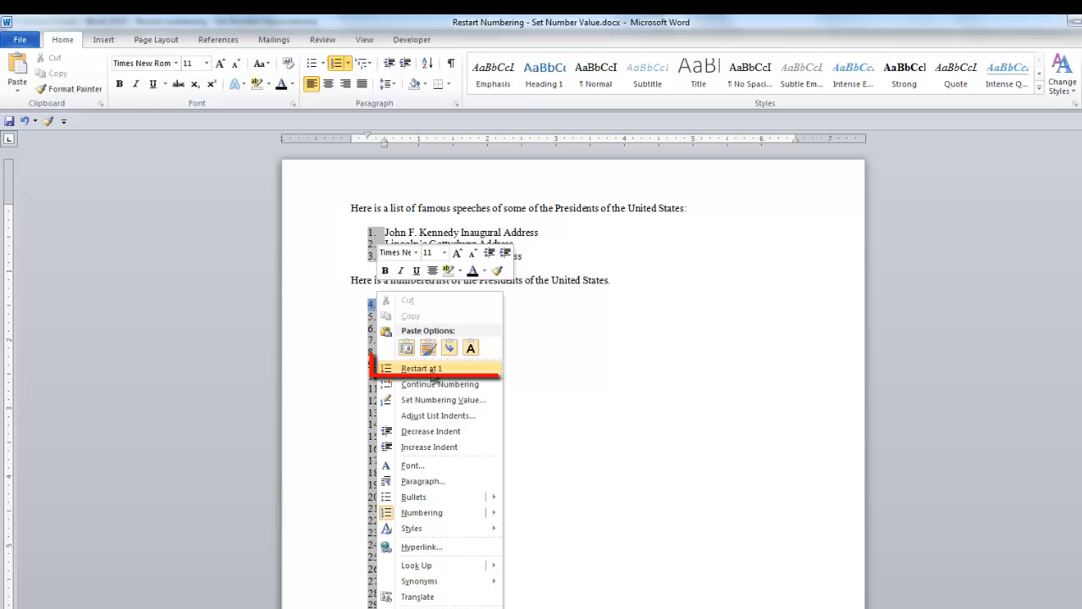
pyautogui.moveTo(463, 368)
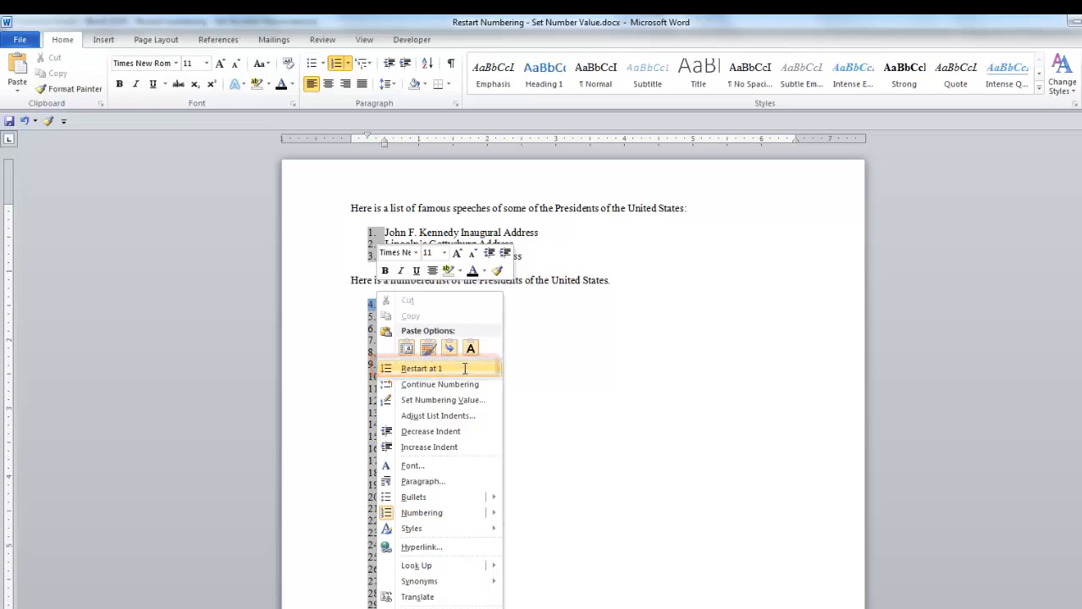
pyautogui.click(421, 368)
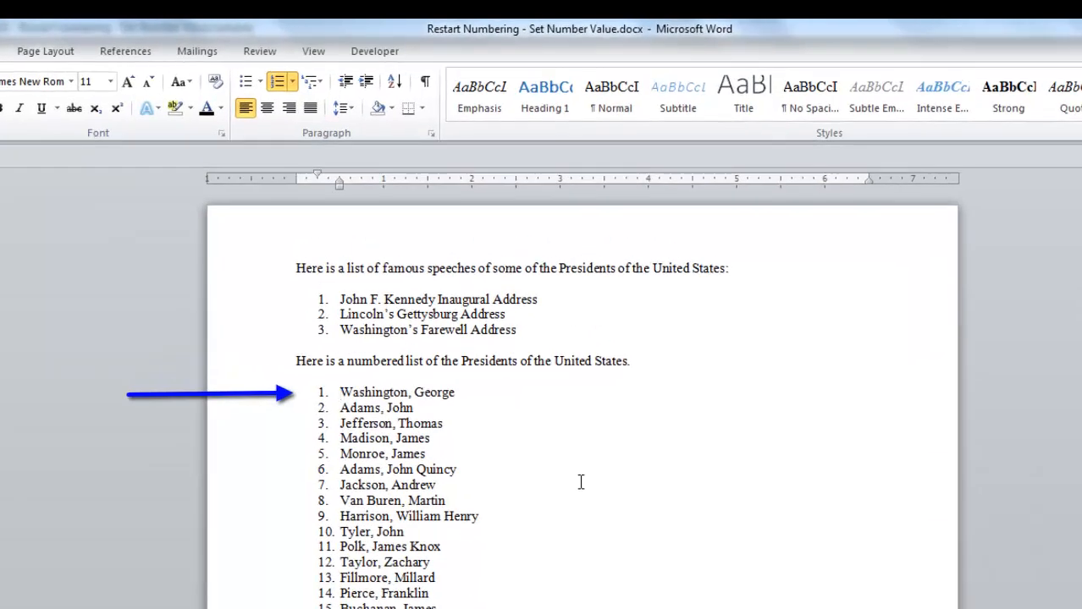
pyautogui.scroll(-3)
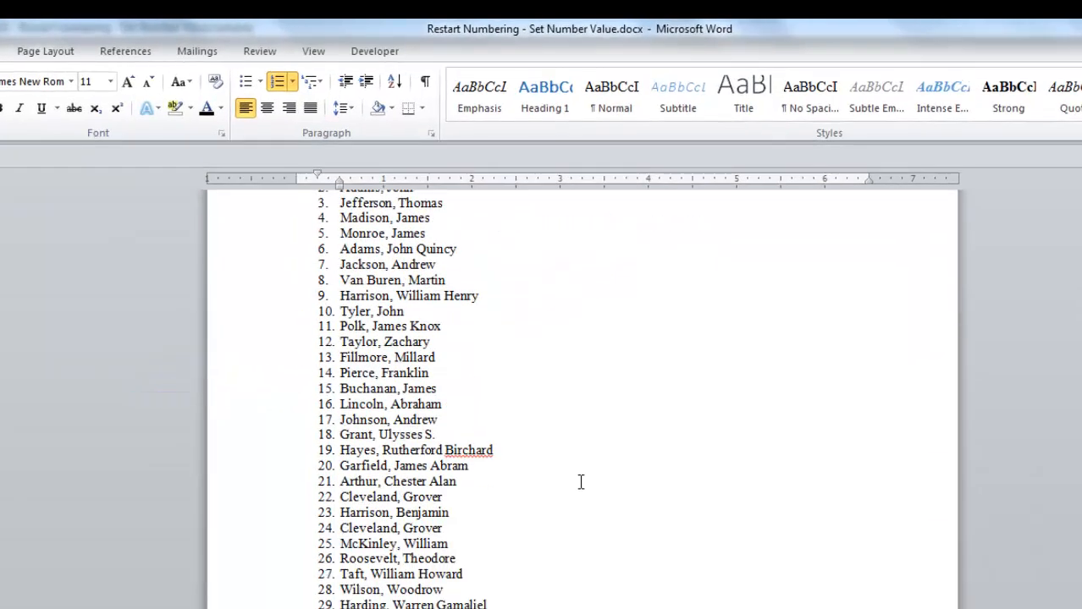
pyautogui.scroll(3)
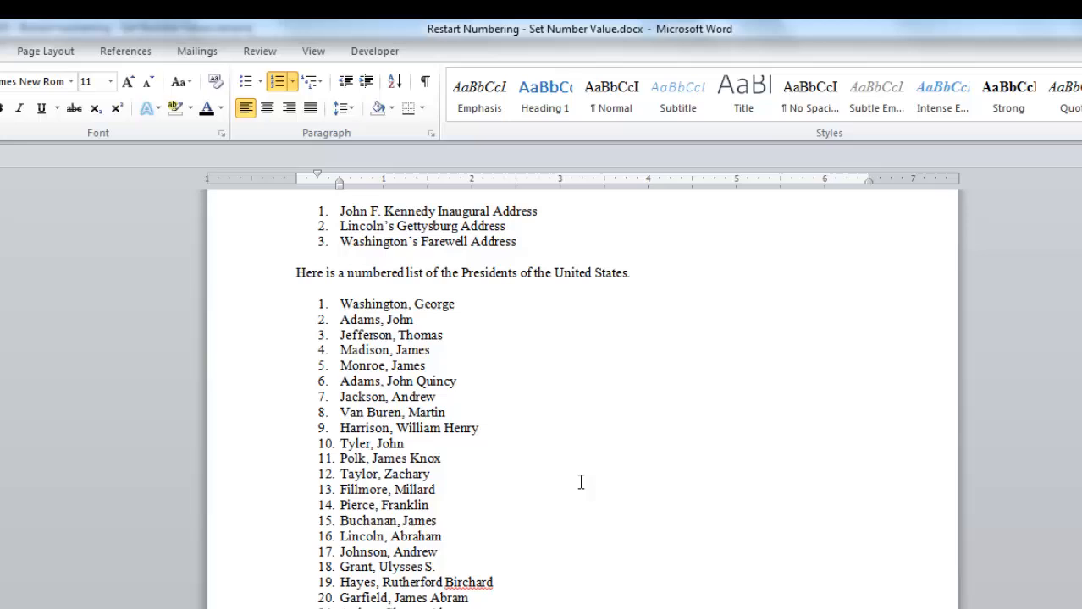
pyautogui.scroll(-3)
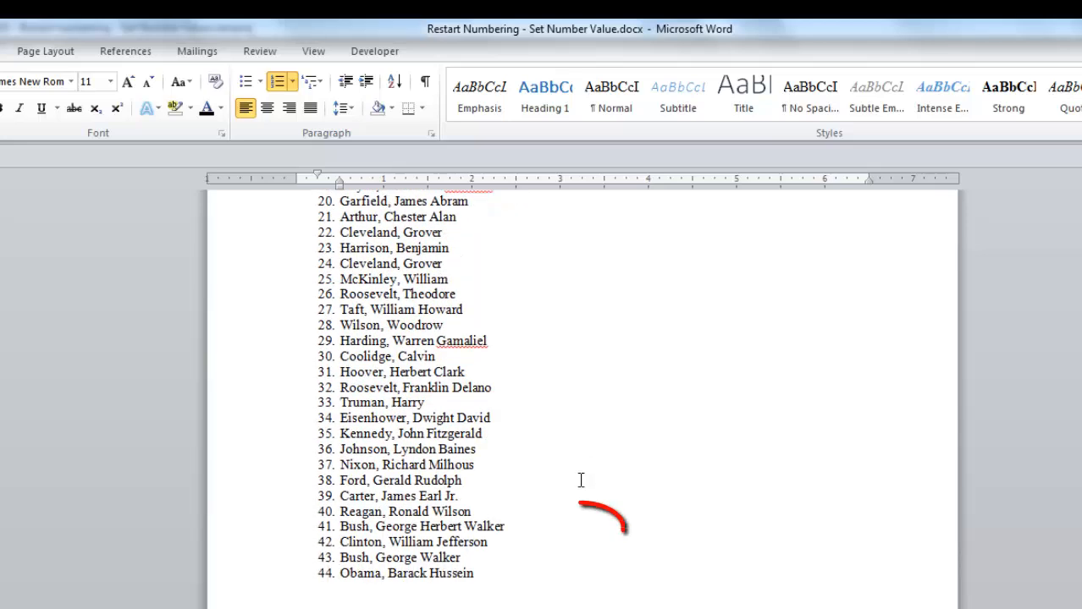
pyautogui.scroll(-3)
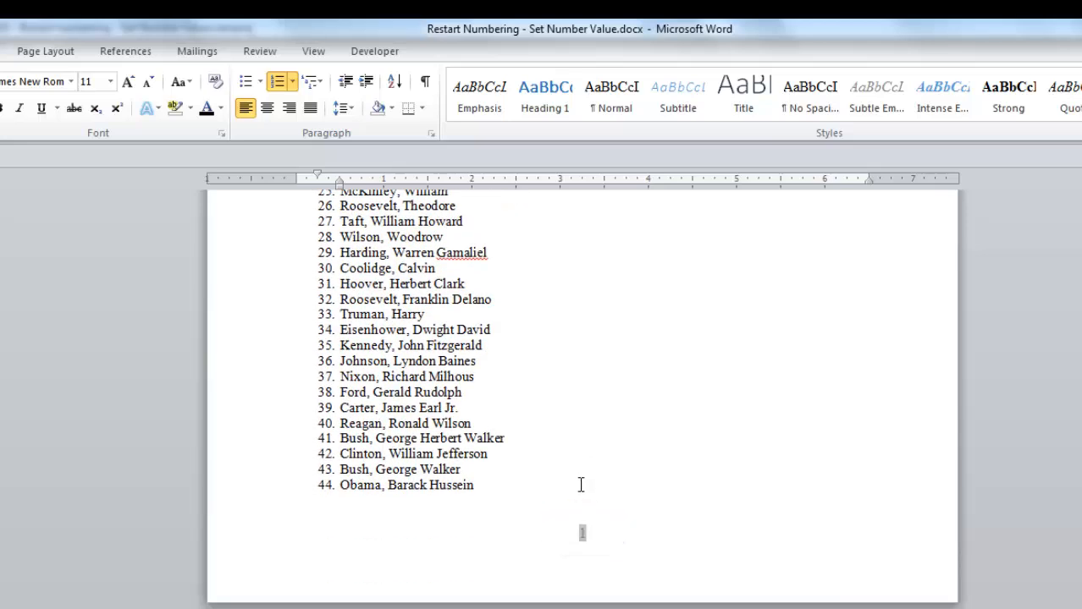
pyautogui.scroll(-3)
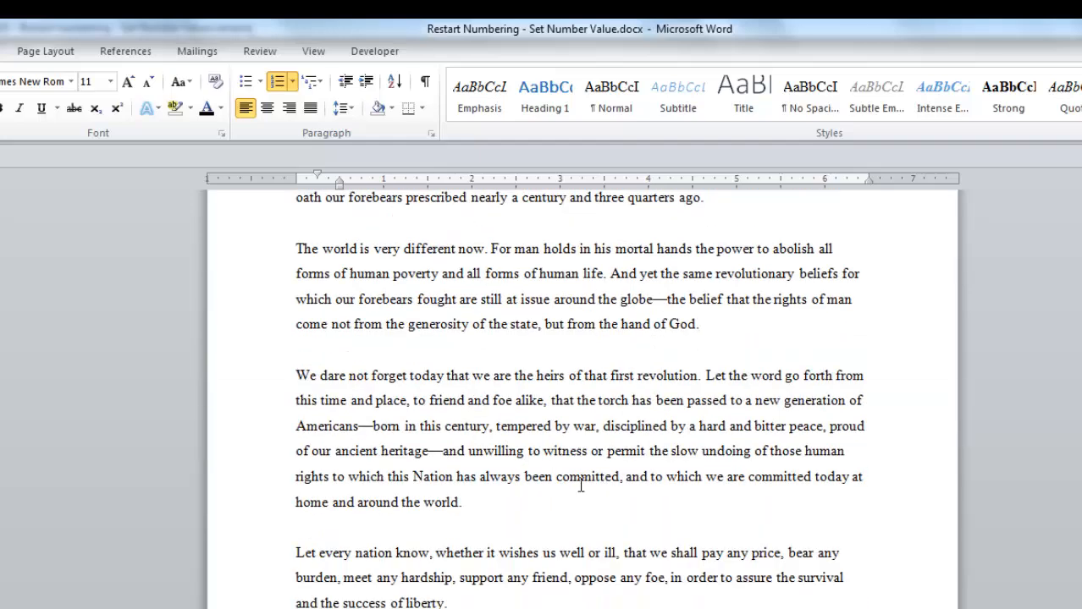
pyautogui.scroll(-3)
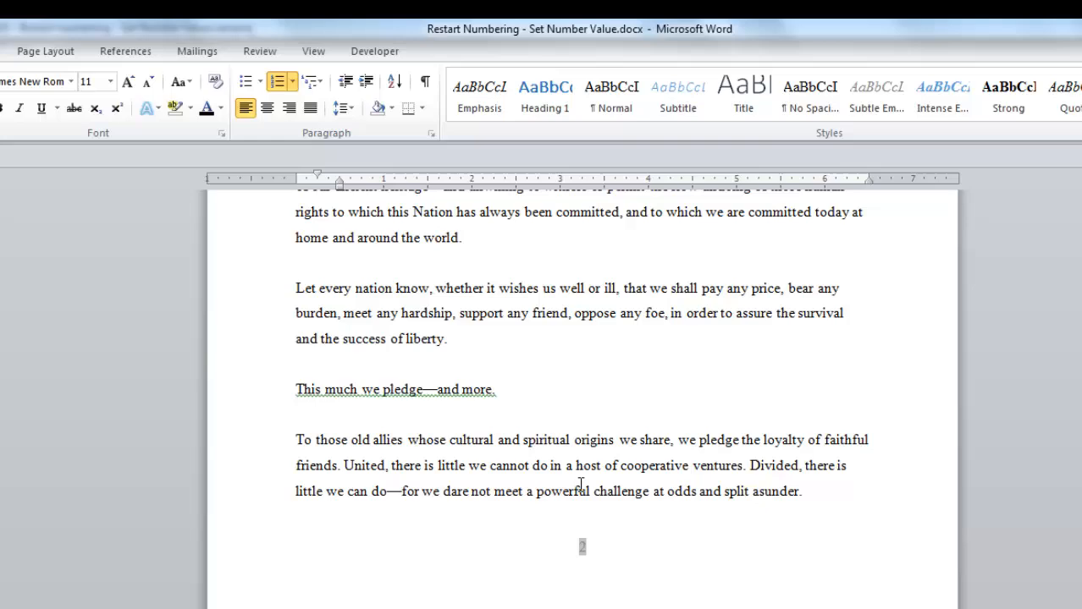
pyautogui.scroll(3)
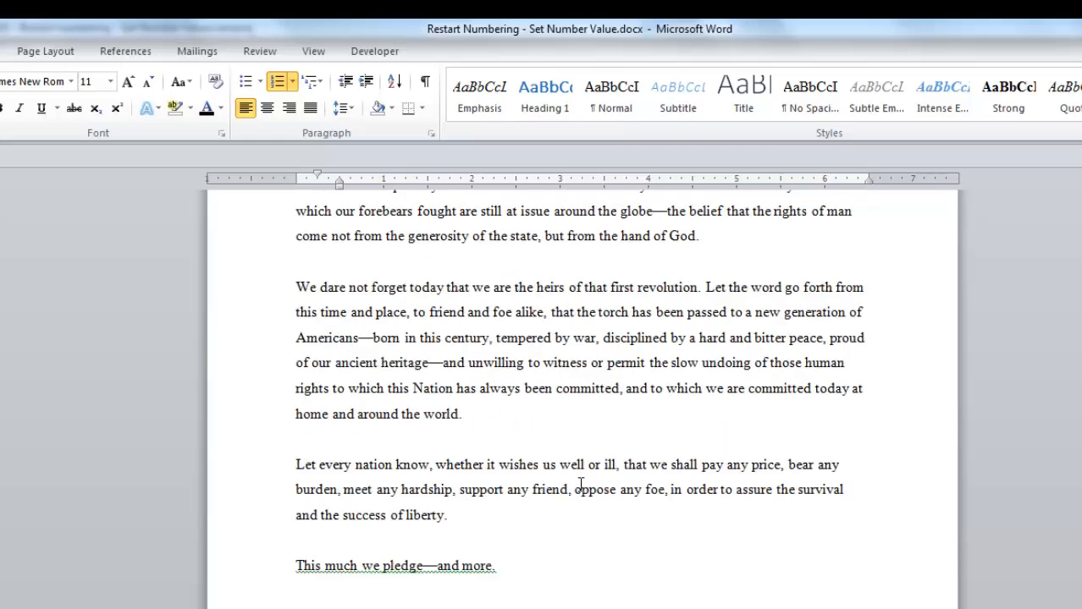
pyautogui.scroll(-3)
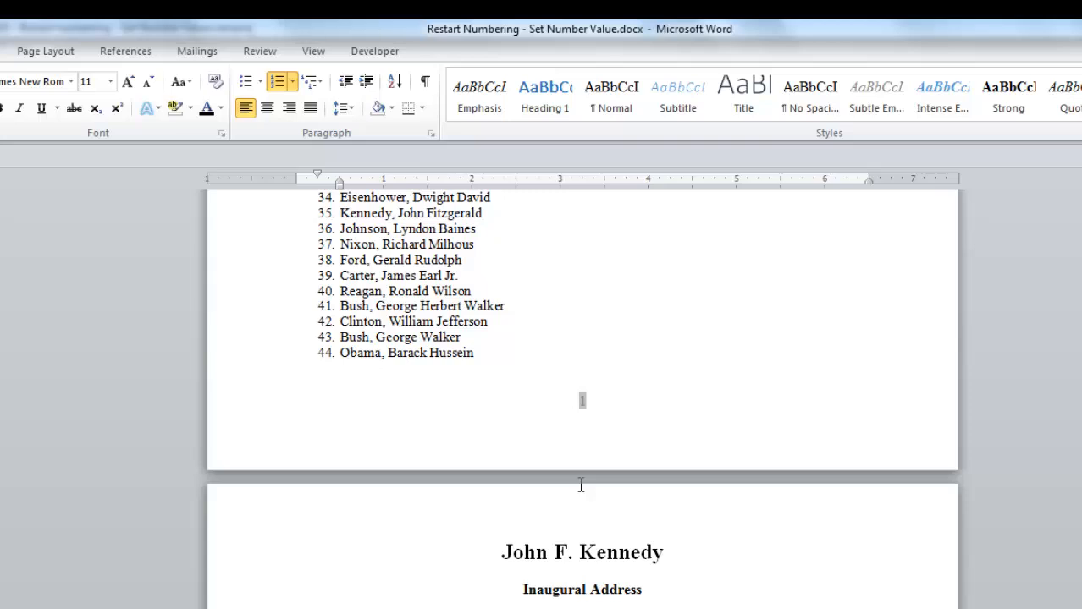
pyautogui.moveTo(425, 435)
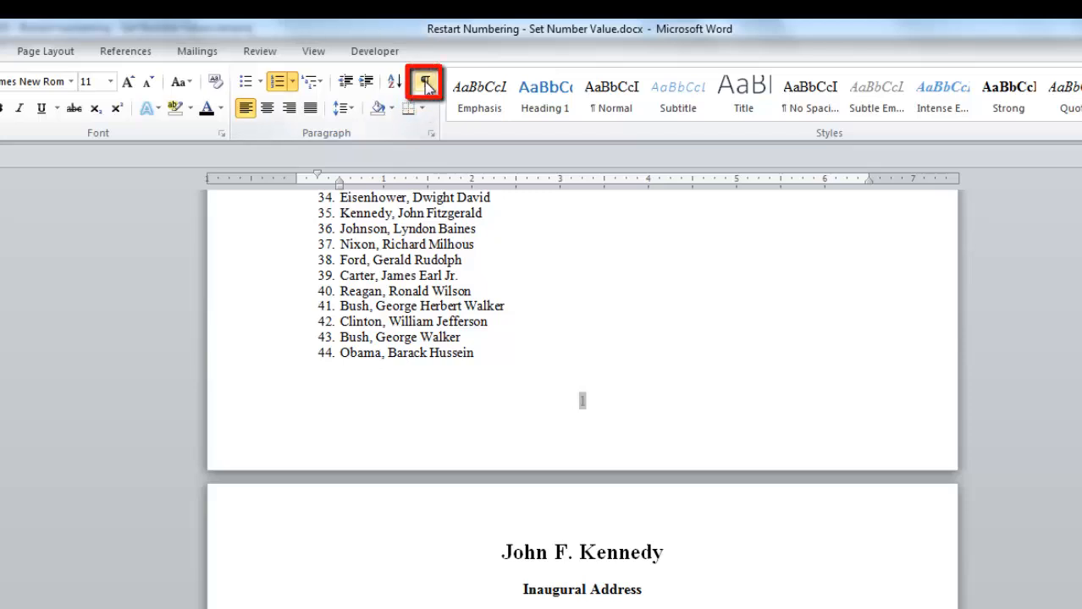
# Step: Turn on Show/Hide ¶ formatting marks and switch to Page Layout
pyautogui.click(424, 82)
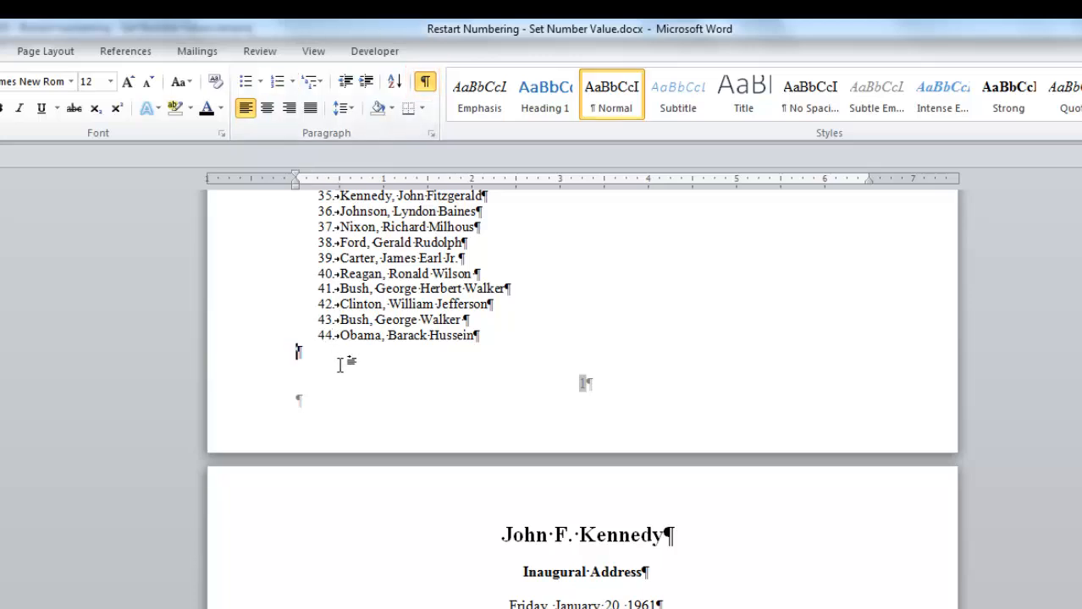
pyautogui.moveTo(355, 398)
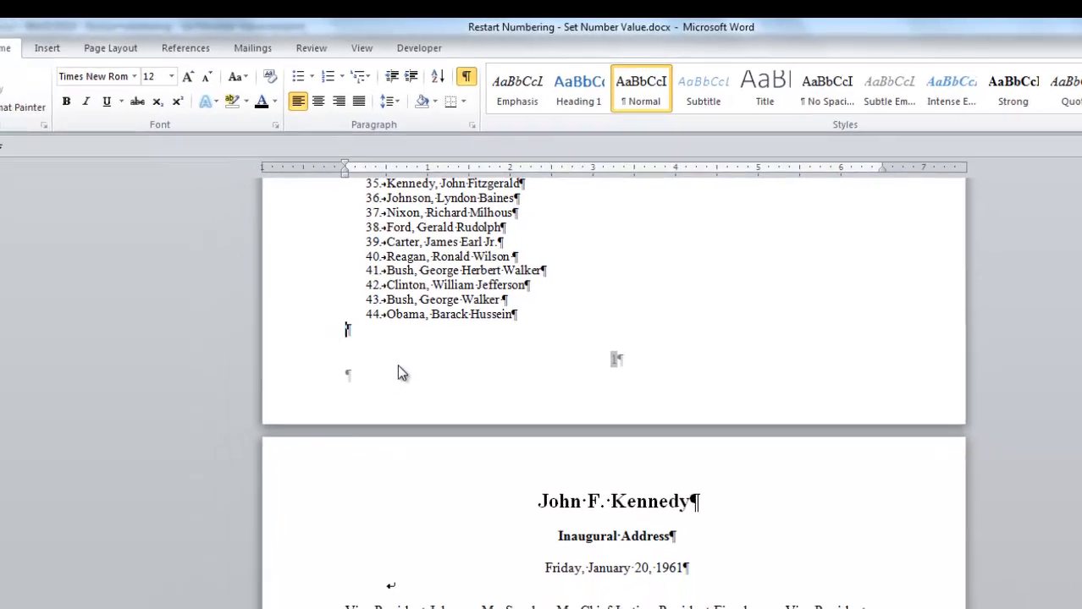
pyautogui.click(175, 47)
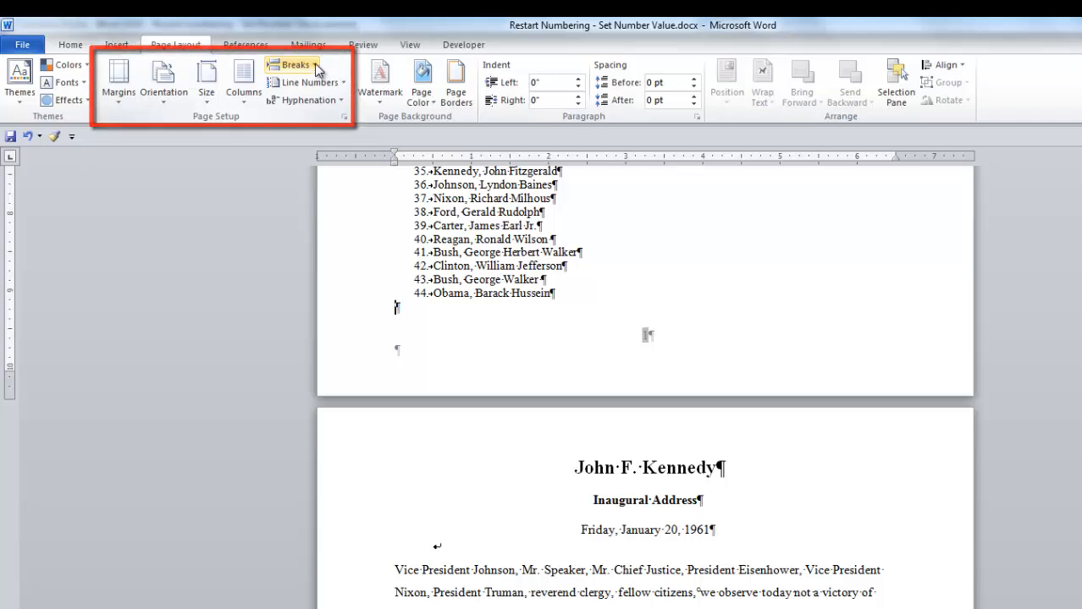
# Step: Add a Next Page section break after president 44, Obama
pyautogui.click(292, 64)
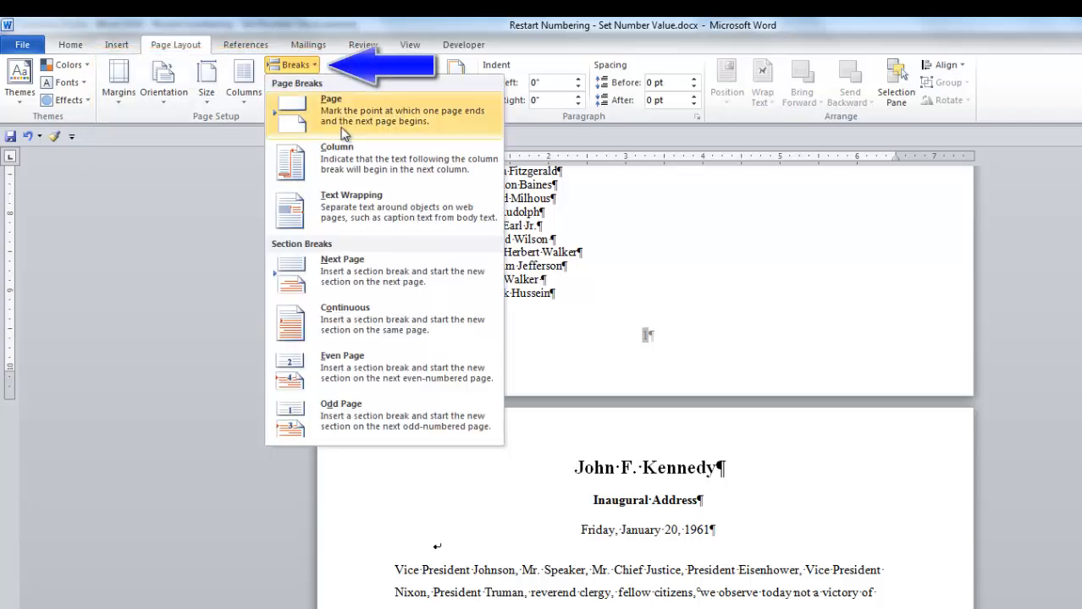
pyautogui.moveTo(373, 271)
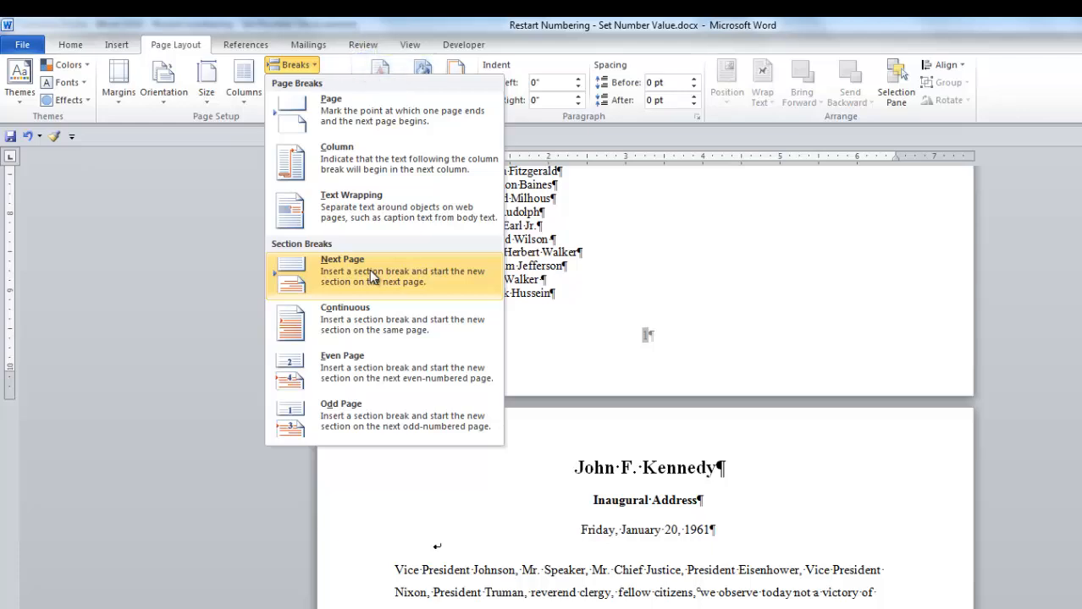
pyautogui.click(342, 271)
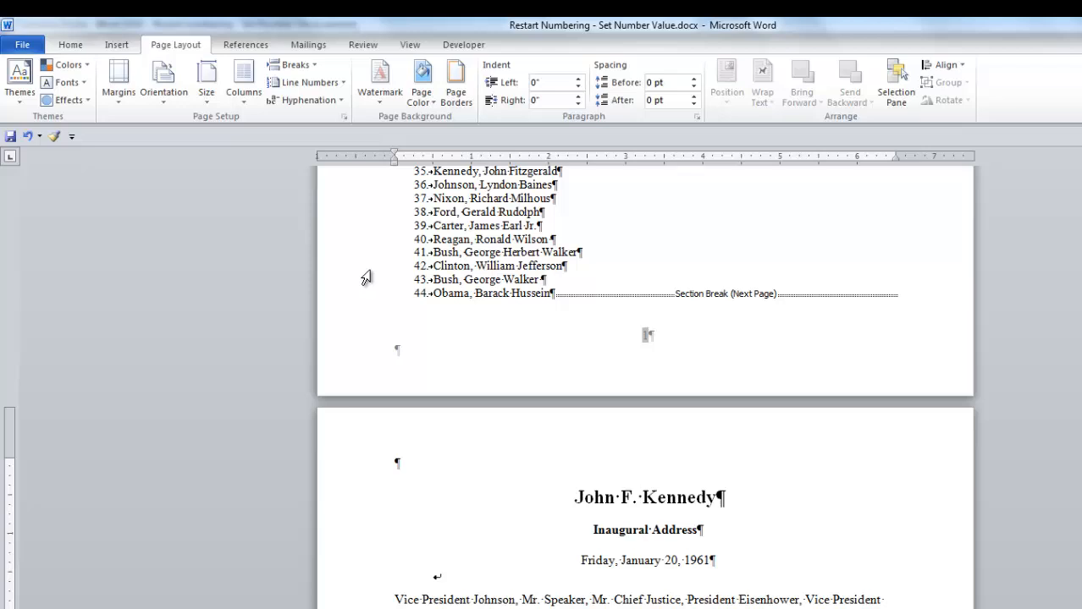
pyautogui.click(395, 463)
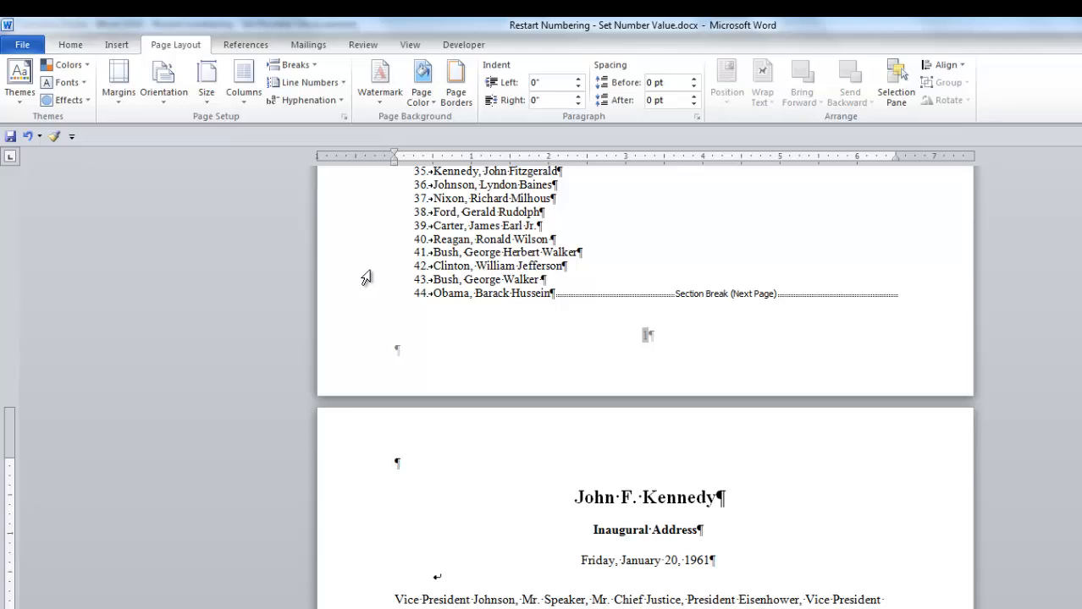
pyautogui.moveTo(643, 368)
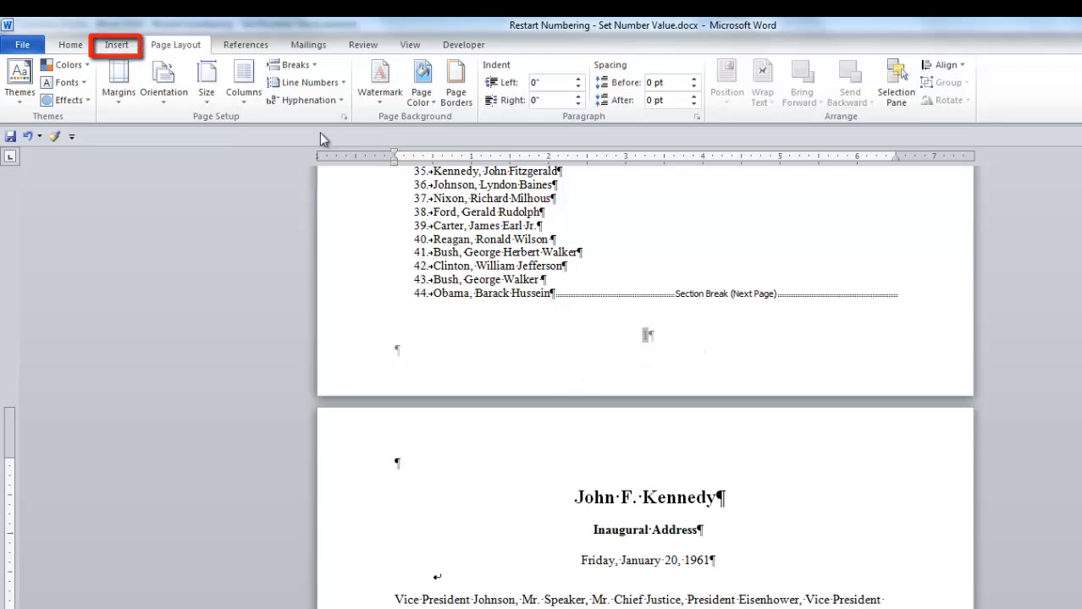
# Step: Open the Section 2 footer for editing via Footer > Edit Footer
pyautogui.click(116, 44)
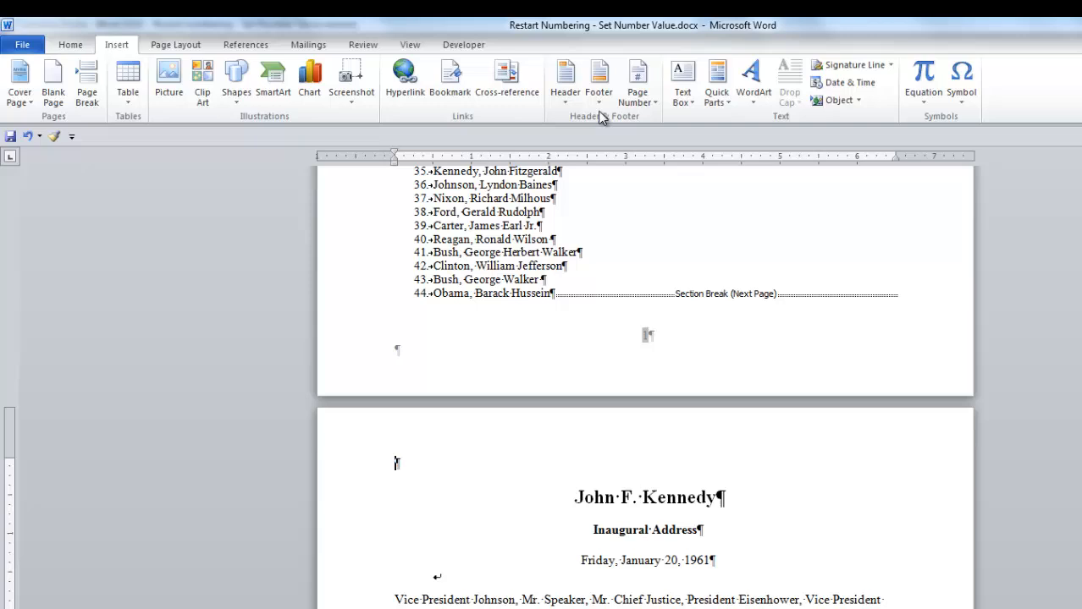
pyautogui.click(598, 80)
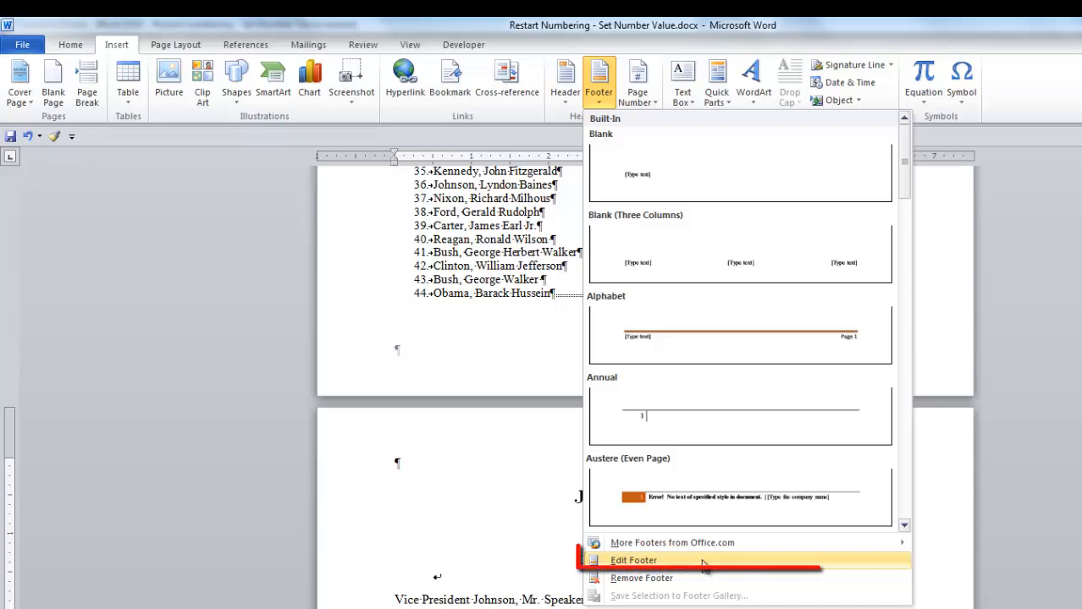
pyautogui.click(633, 560)
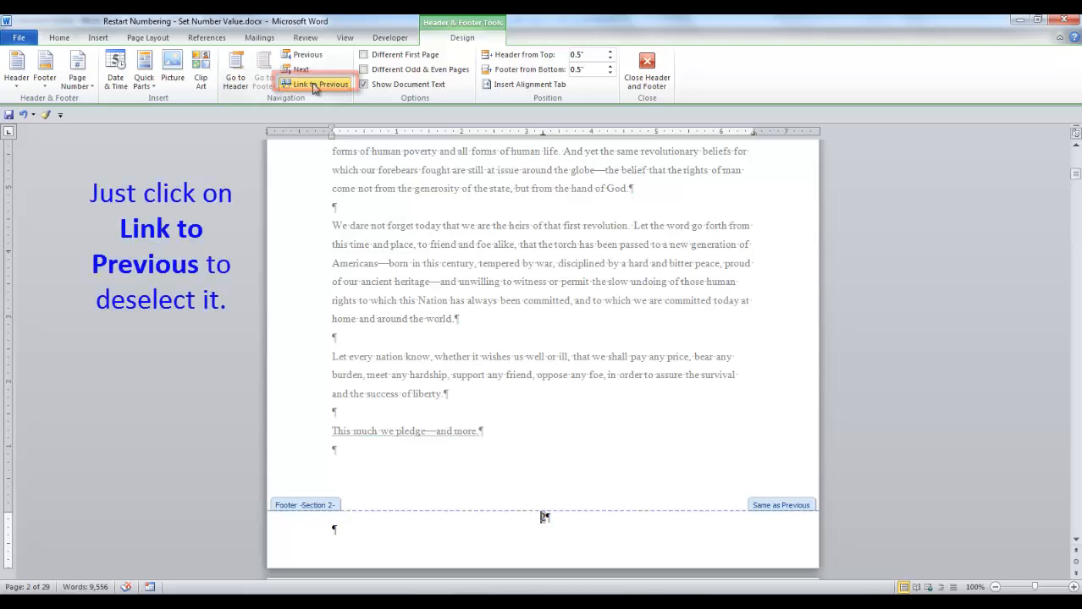
# Step: Turn off Link to Previous for the Section 2 footer and show page number options
pyautogui.click(317, 84)
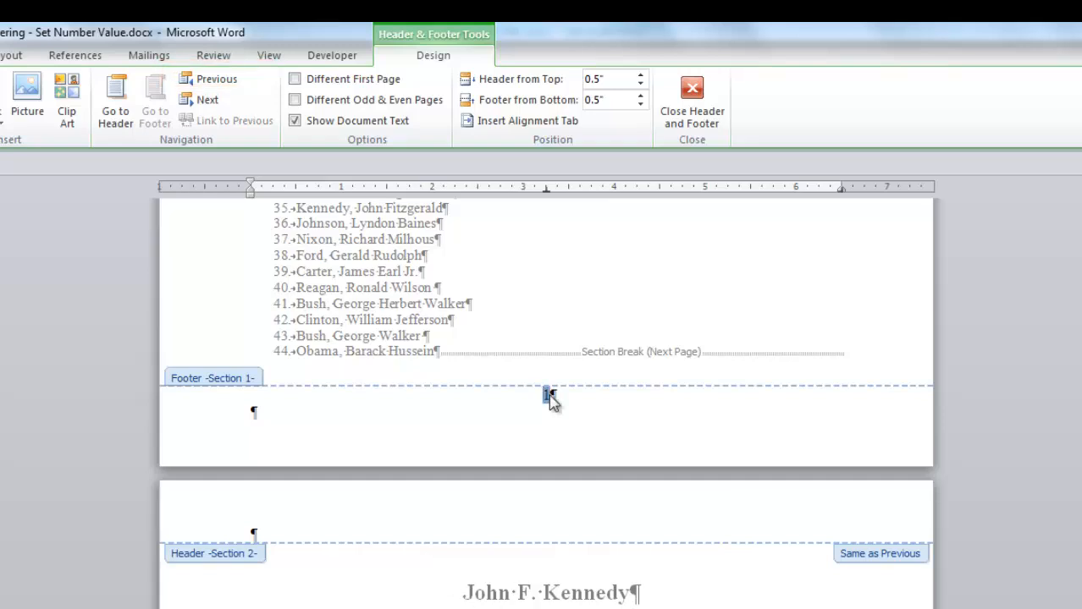
pyautogui.moveTo(448, 106)
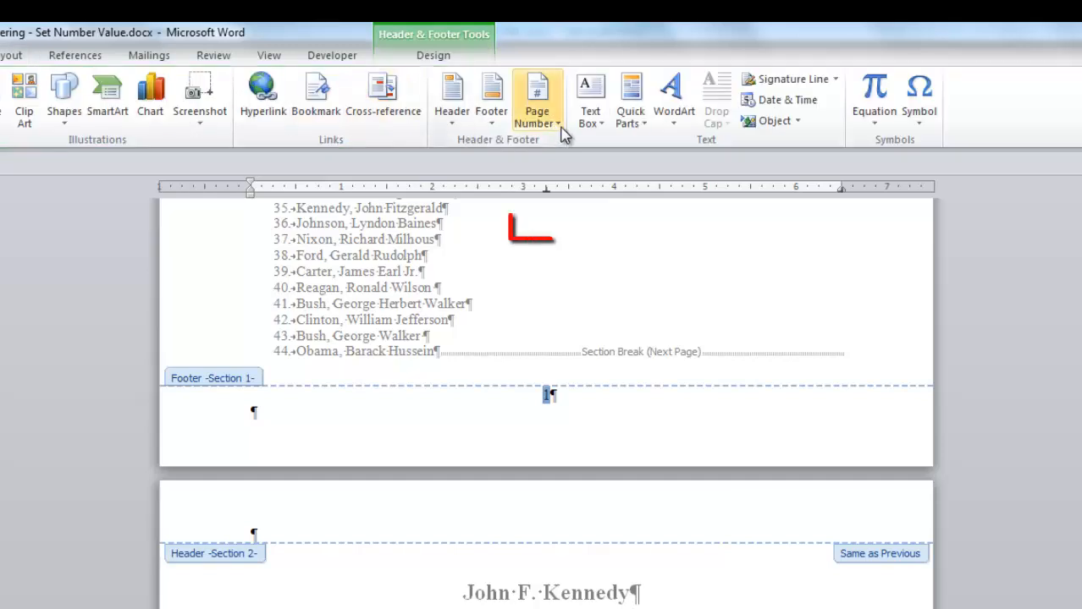
pyautogui.click(536, 97)
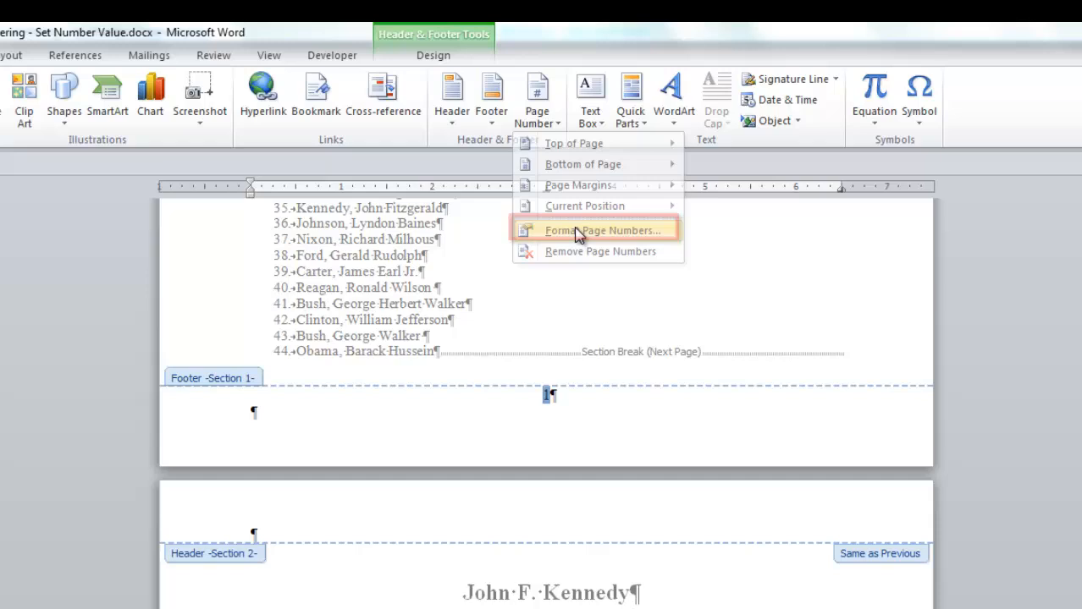
# Step: Set Section 1 page number format to 'i, ii, iii, …'
pyautogui.click(603, 230)
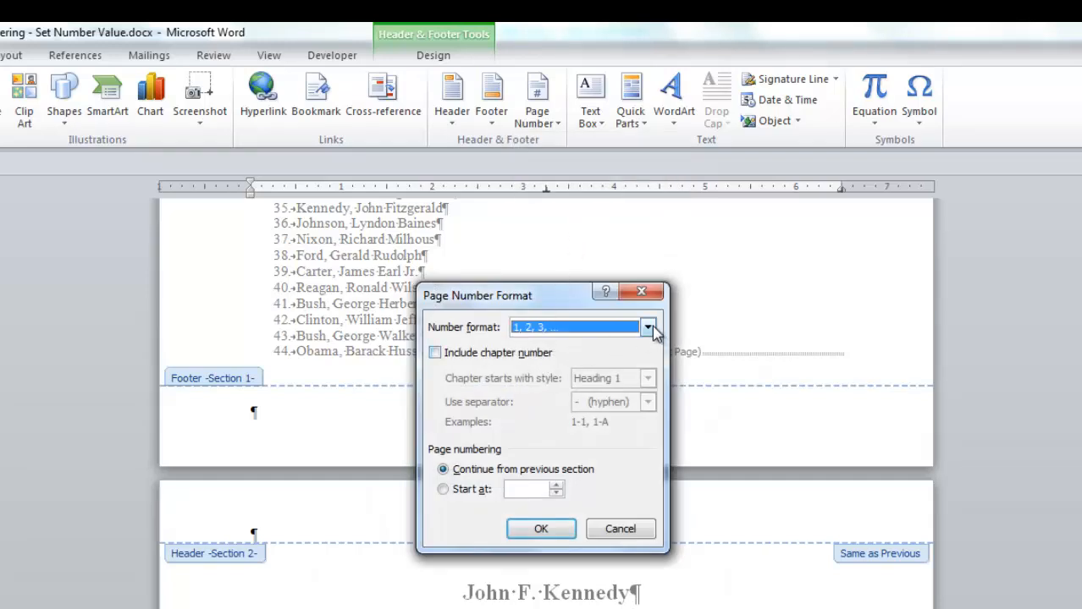
pyautogui.click(647, 326)
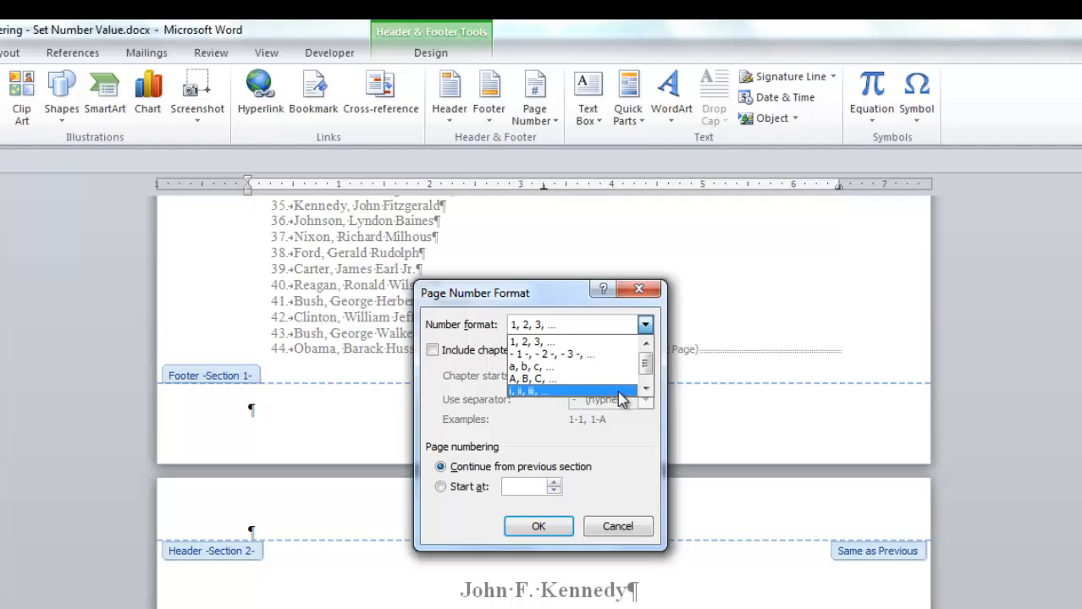
pyautogui.click(529, 393)
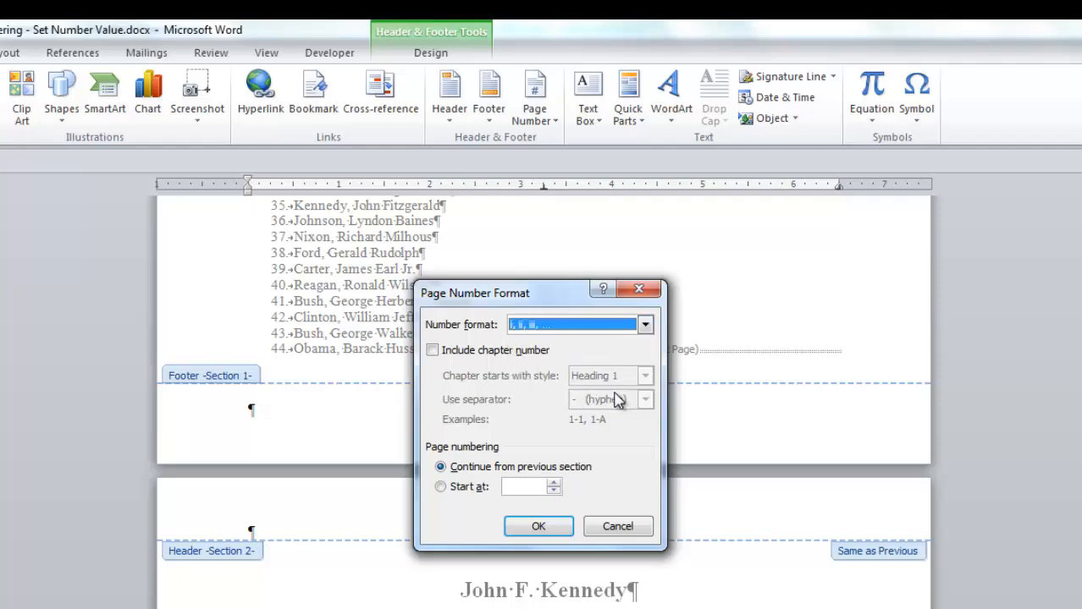
pyautogui.click(538, 526)
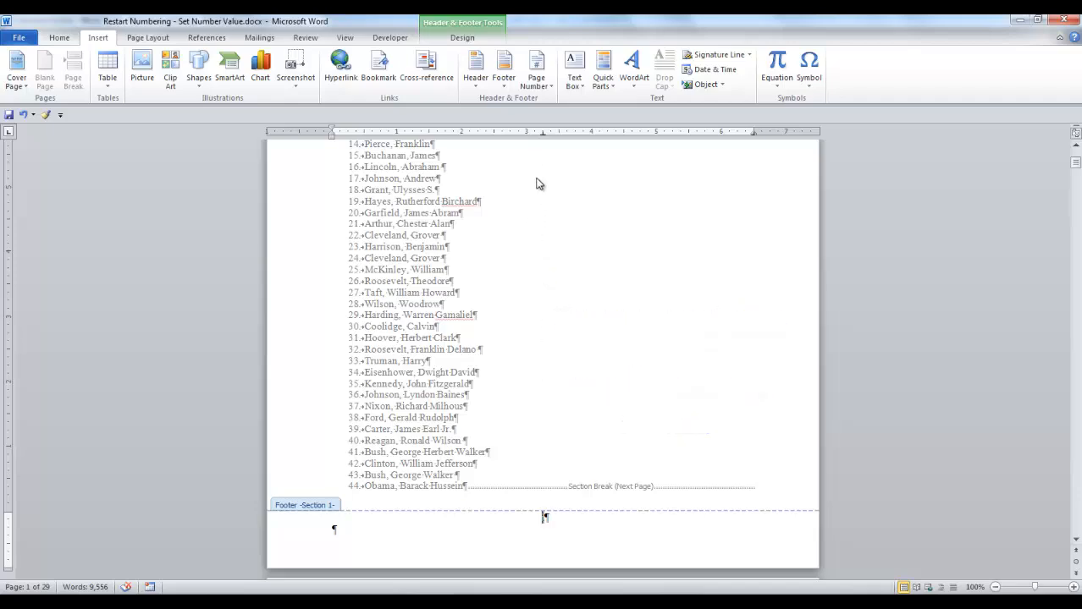
# Step: Jump to the Section 2 footer and bring up its page number's context menu
pyautogui.click(462, 38)
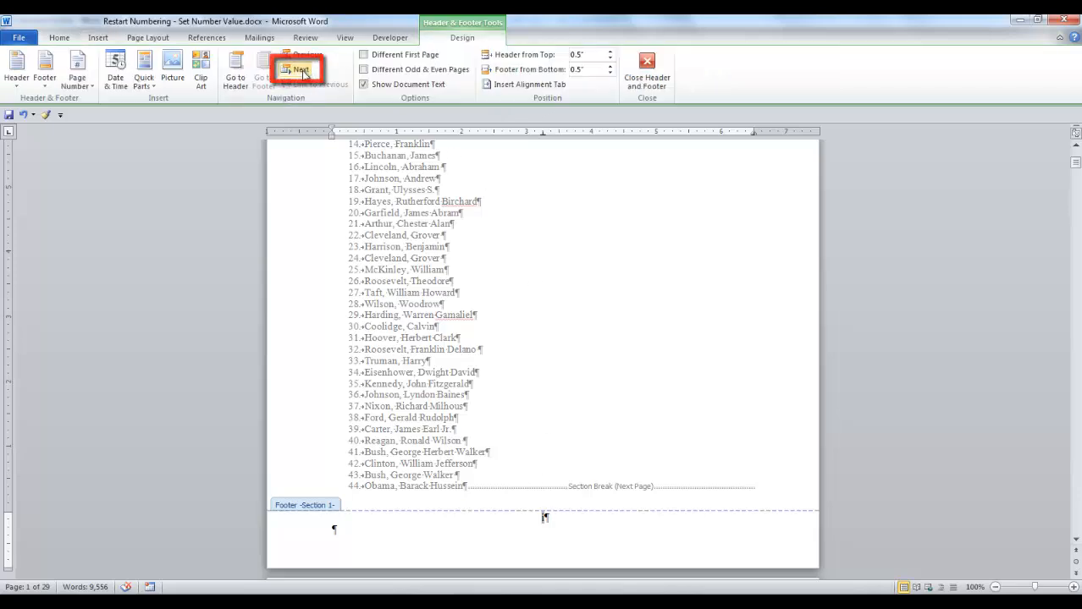
pyautogui.click(298, 69)
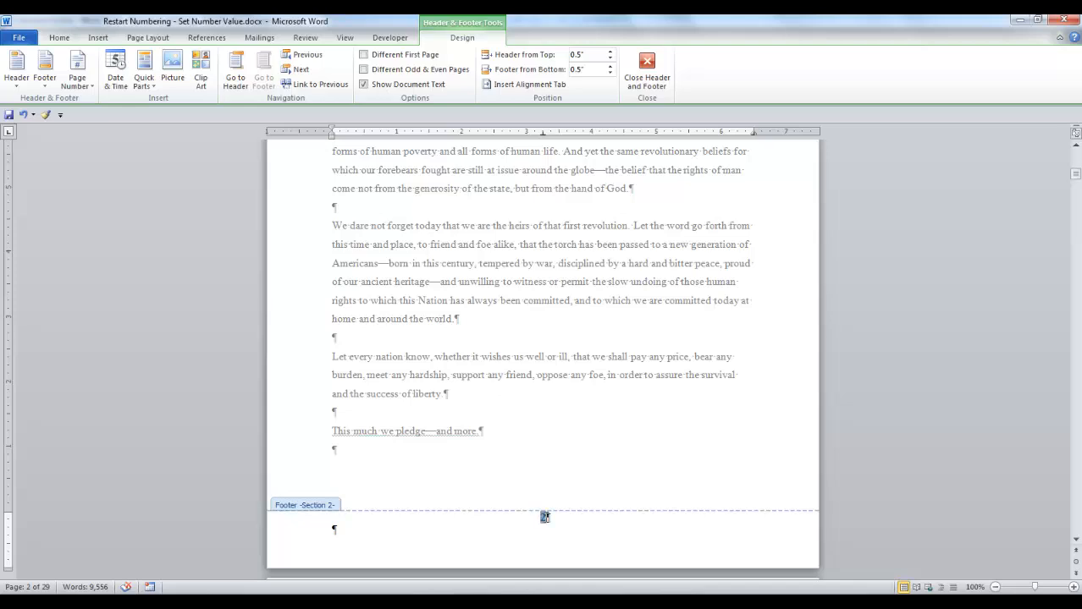
pyautogui.rightClick(545, 516)
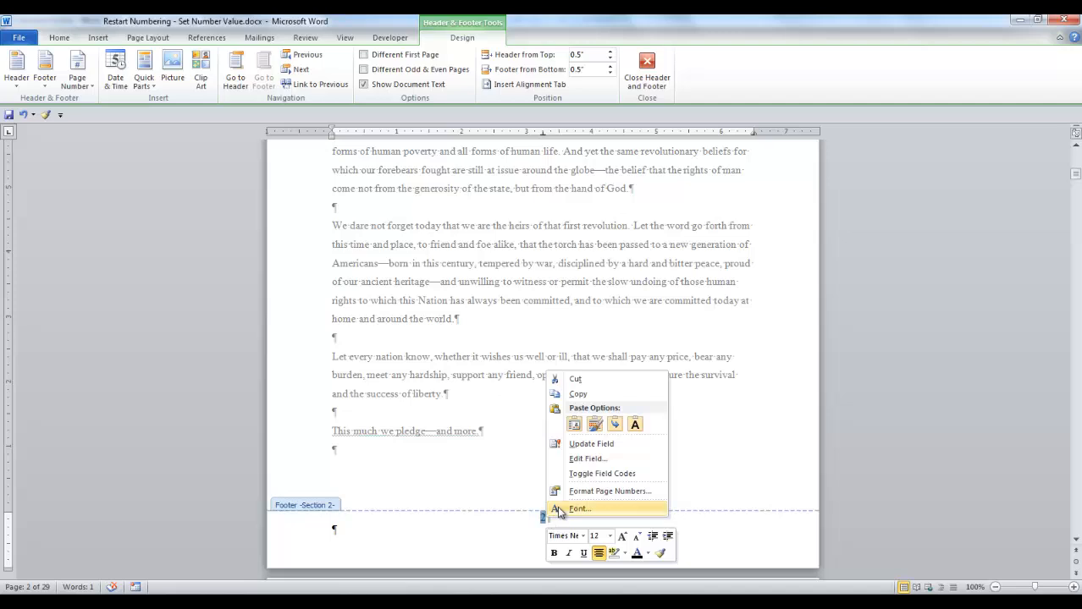
pyautogui.moveTo(580, 490)
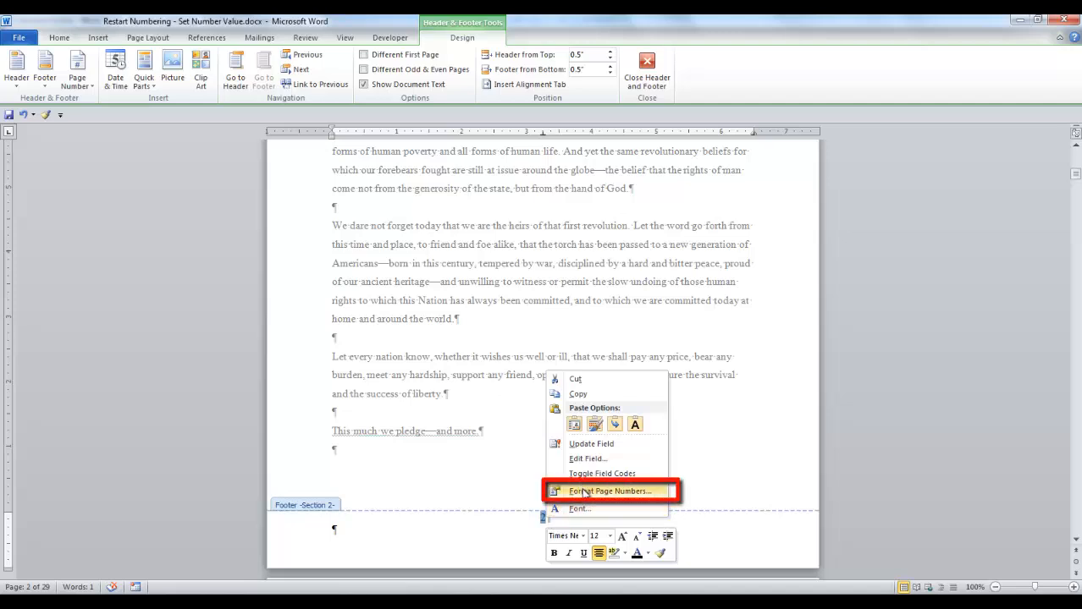
# Step: Format Section 2 page numbers to start at 1
pyautogui.click(611, 490)
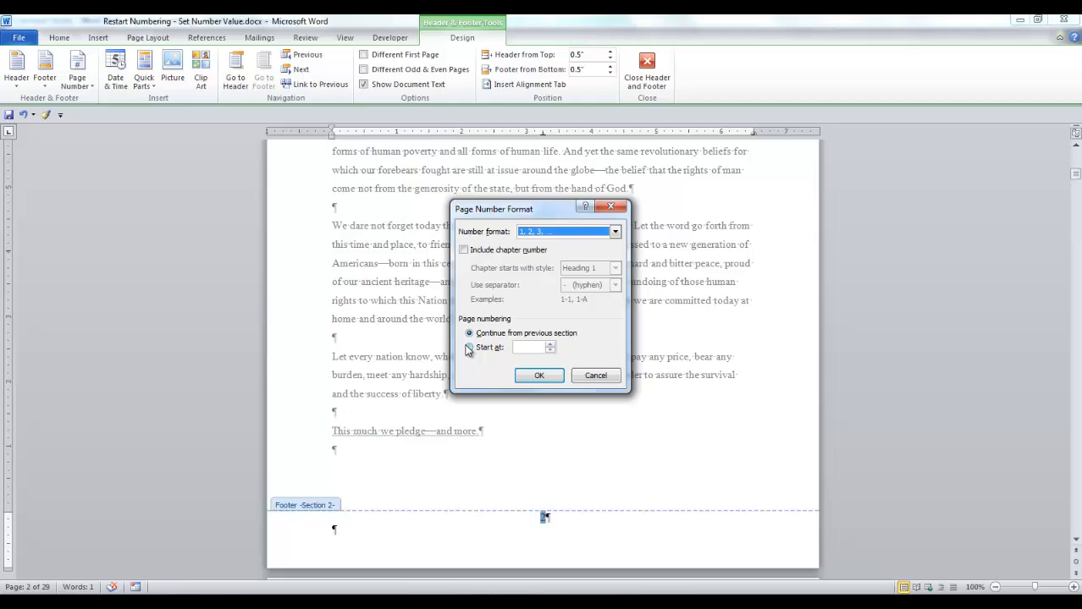
pyautogui.click(469, 347)
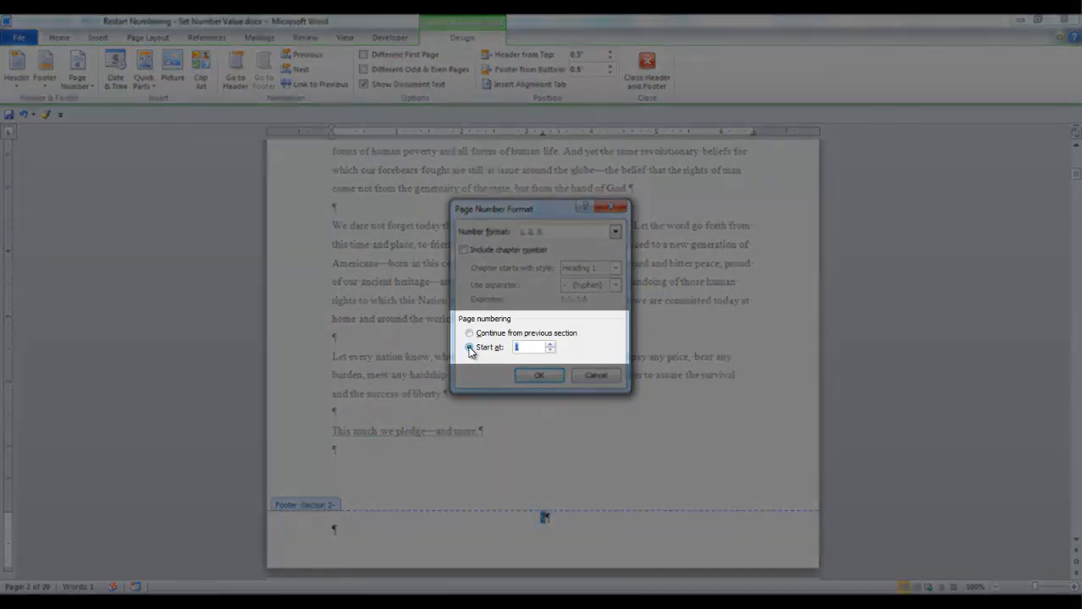
pyautogui.click(468, 347)
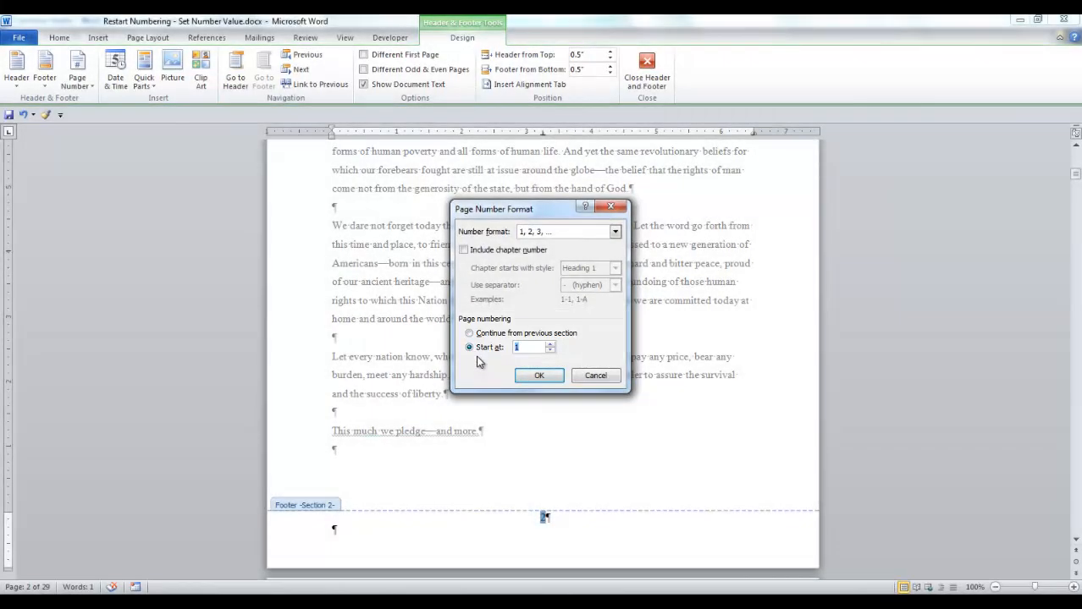
pyautogui.moveTo(485, 366)
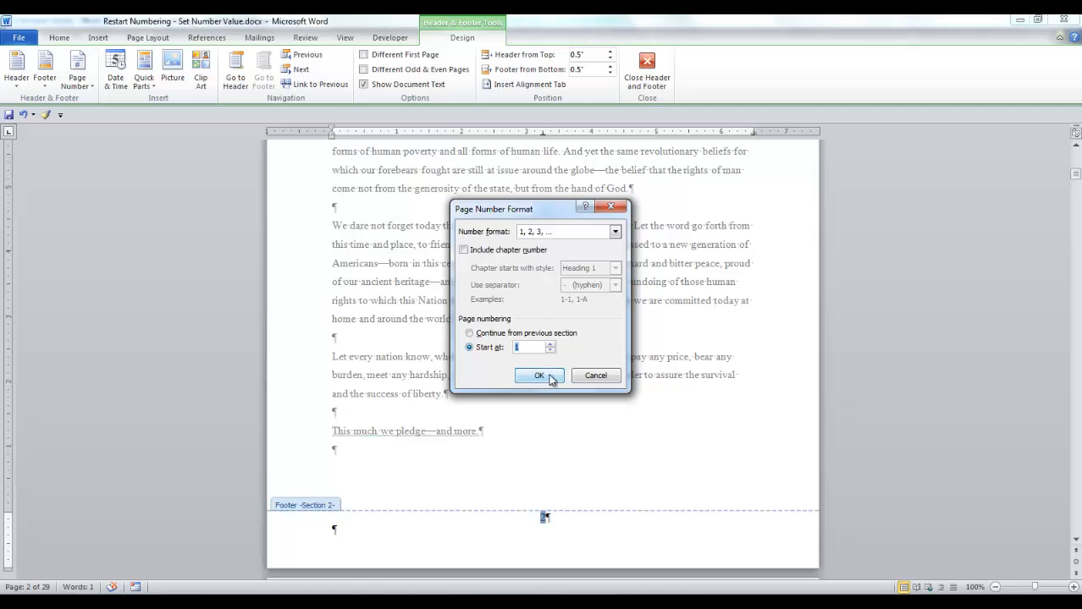
pyautogui.click(539, 375)
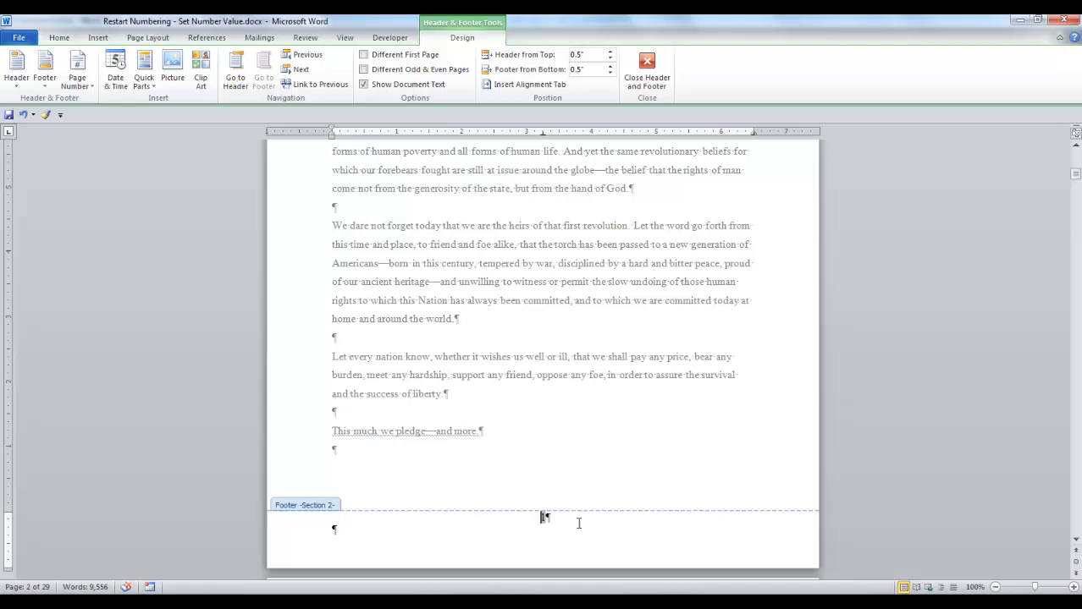
pyautogui.moveTo(613, 51)
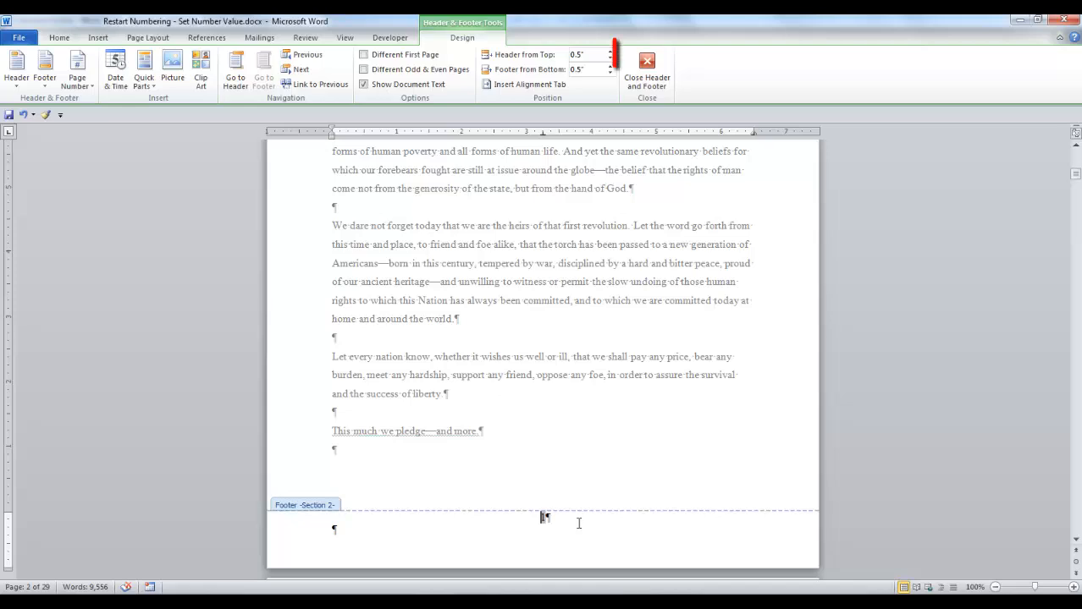
pyautogui.moveTo(646, 70)
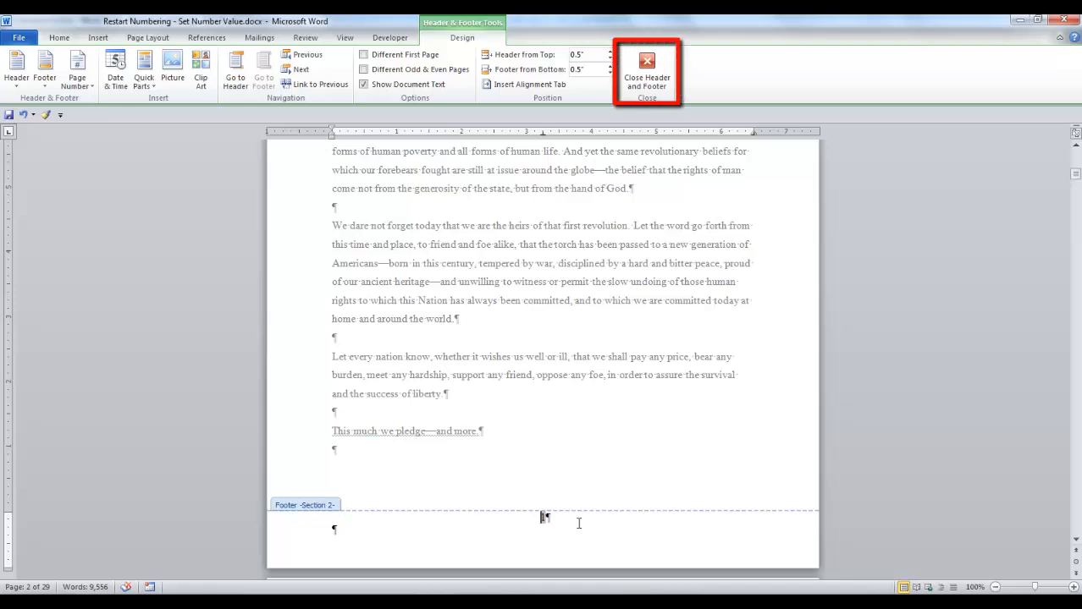
pyautogui.moveTo(646, 70)
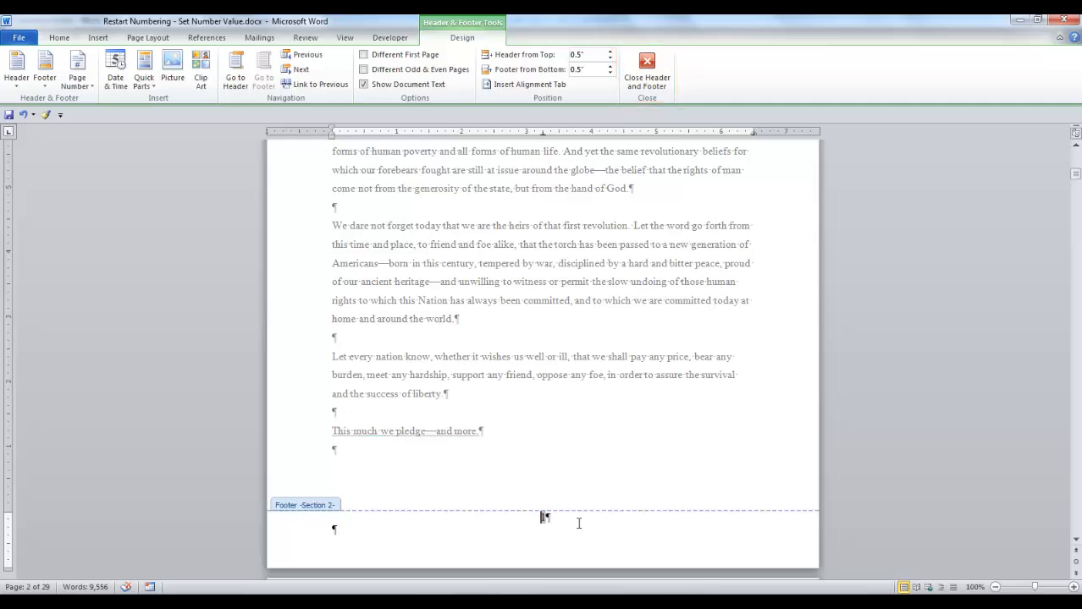
# Step: Close Header and Footer to return to the document body
pyautogui.click(646, 68)
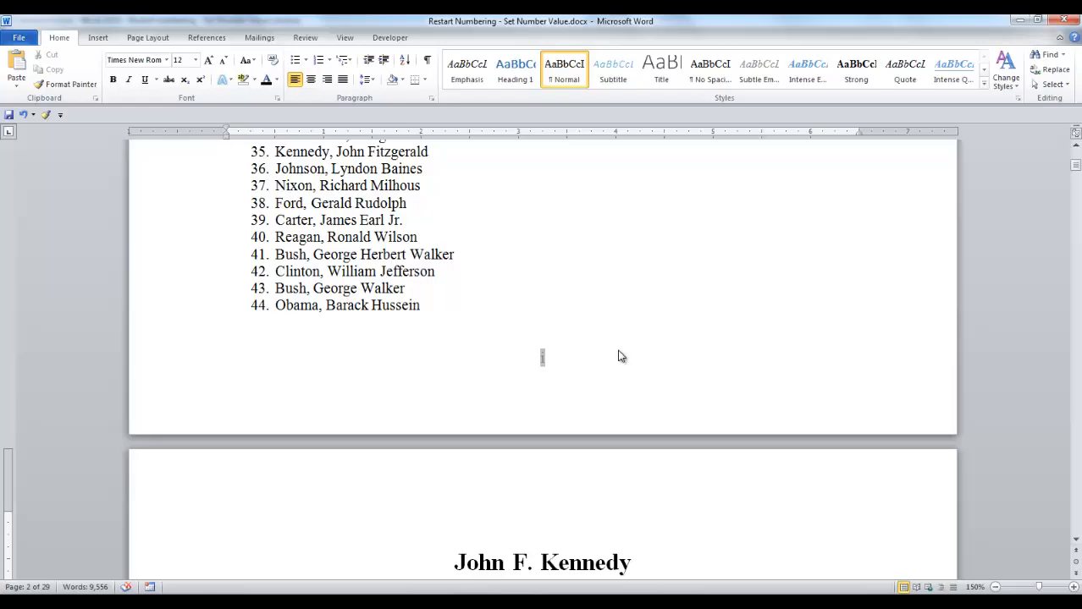
pyautogui.scroll(-3)
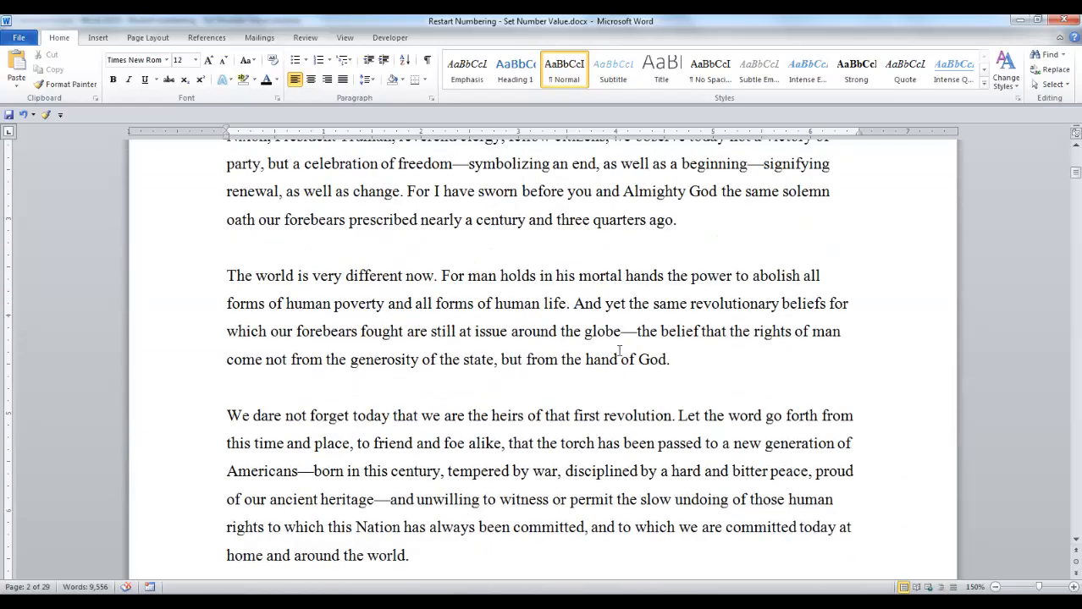
pyautogui.scroll(-3)
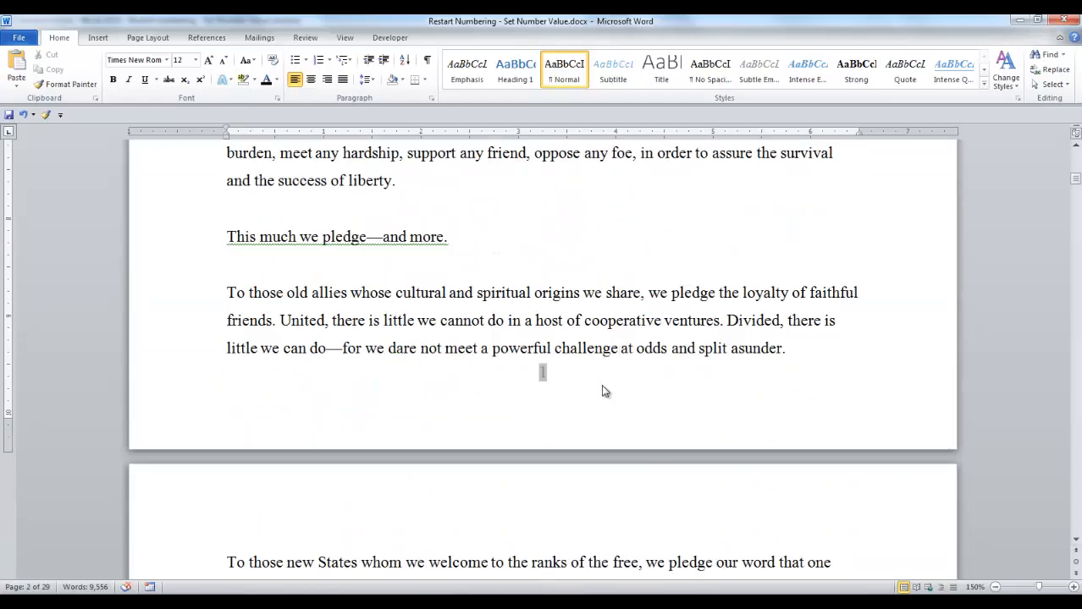
pyautogui.scroll(-3)
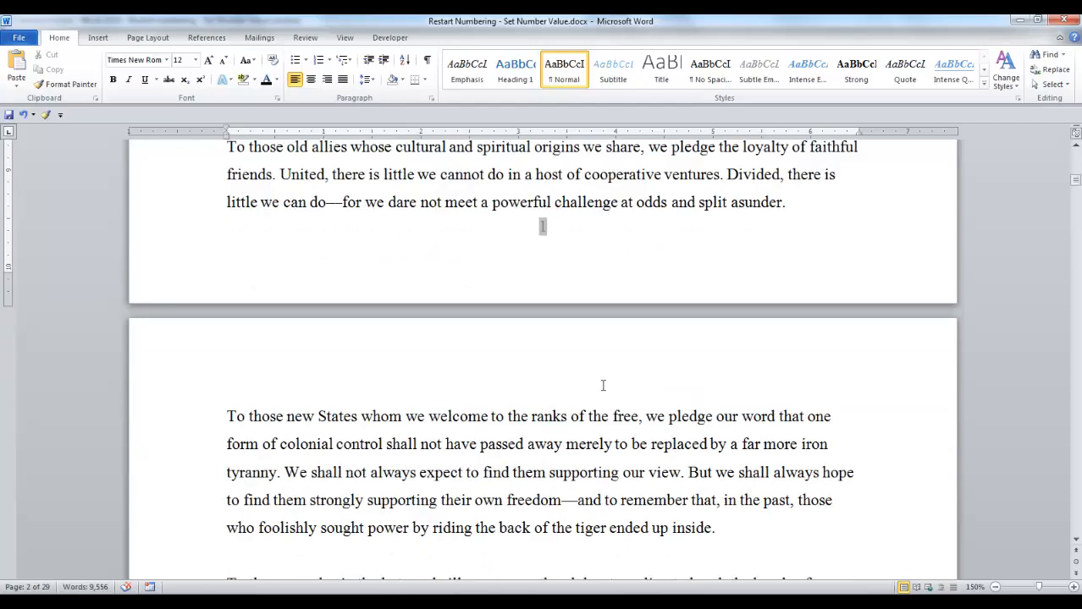
pyautogui.scroll(-3)
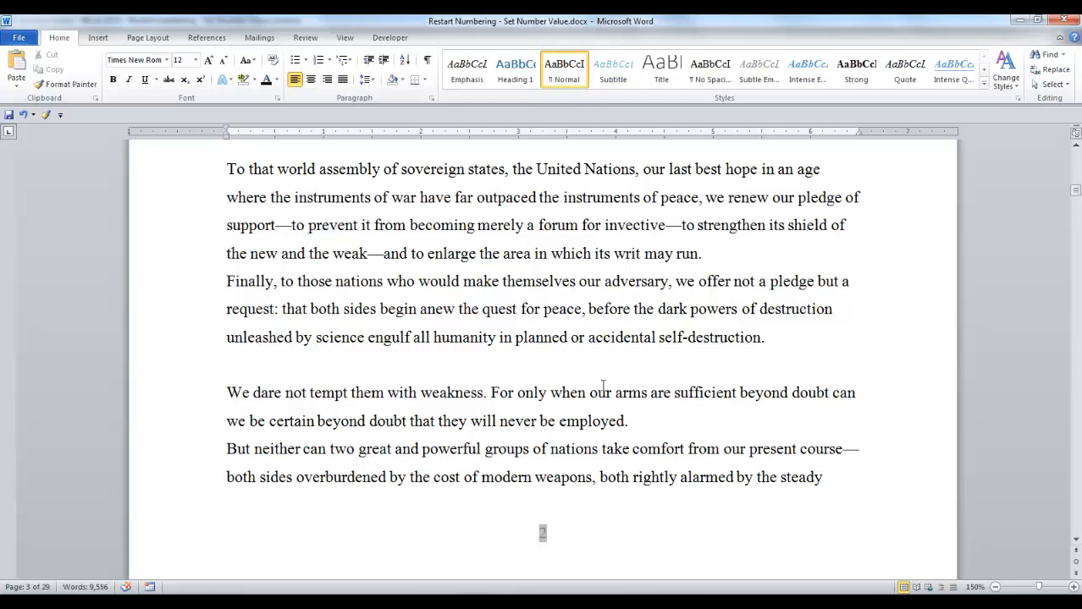
pyautogui.scroll(3)
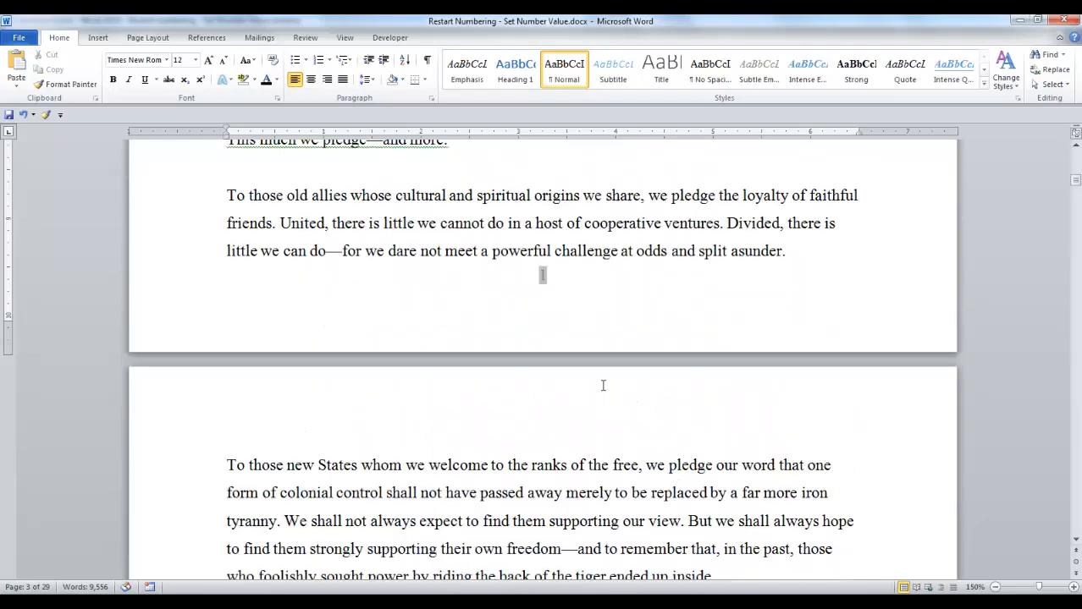
pyautogui.scroll(3)
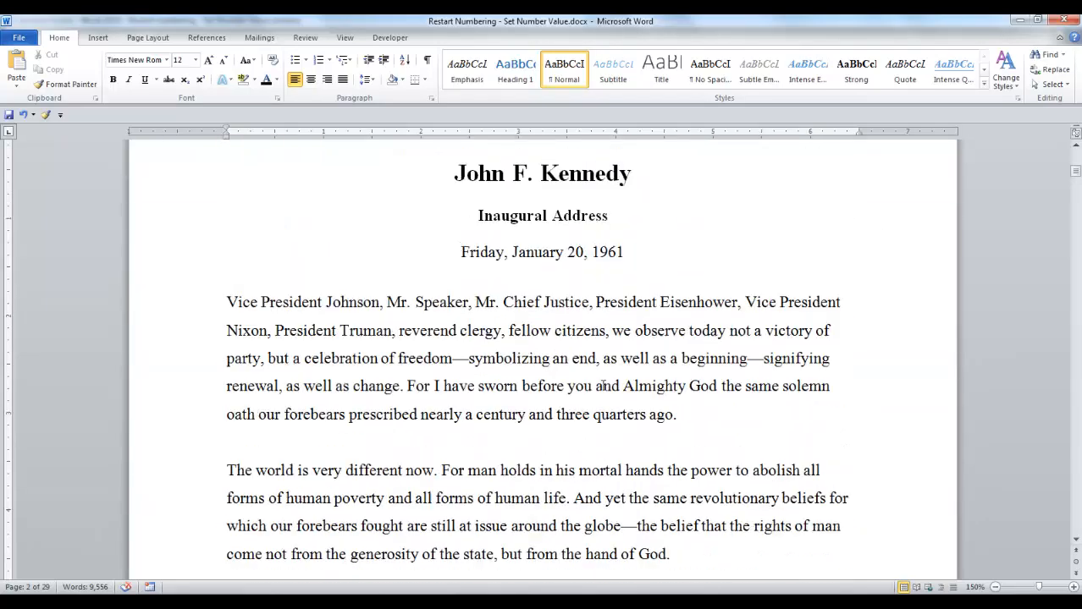
pyautogui.scroll(-3)
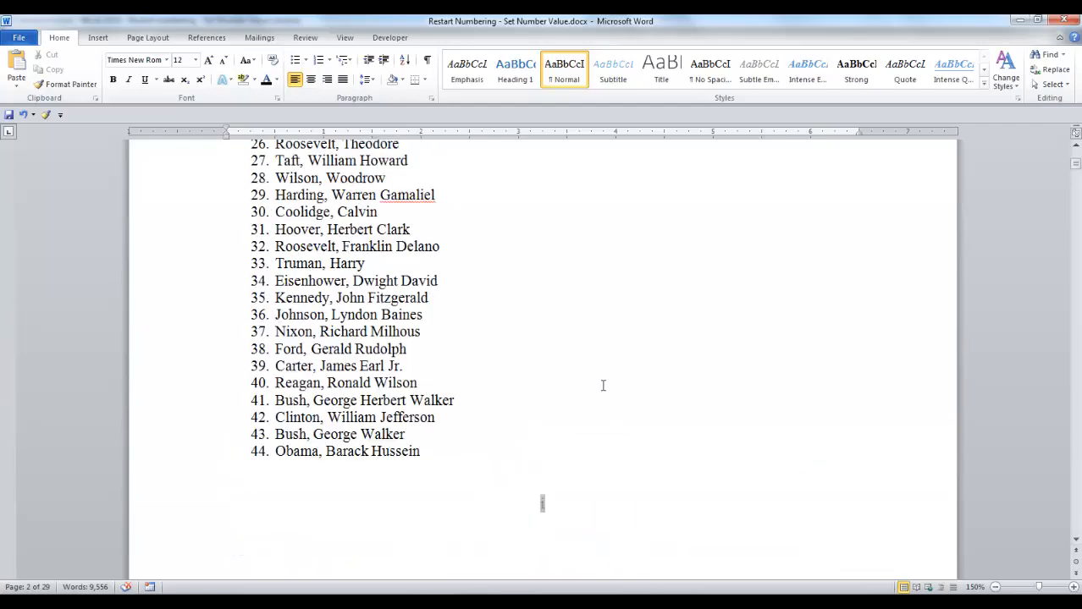
pyautogui.scroll(3)
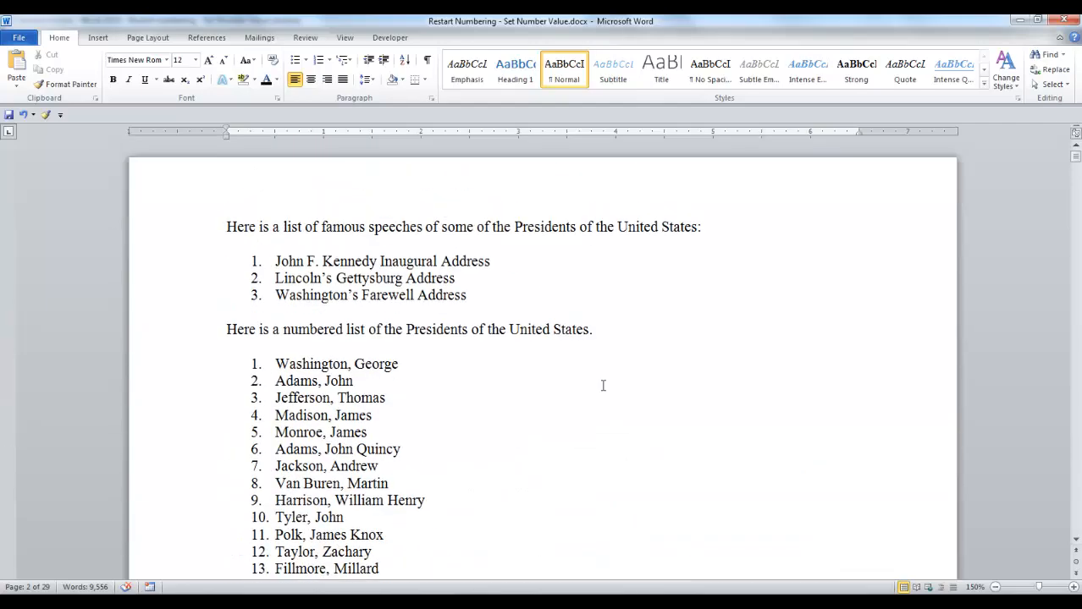